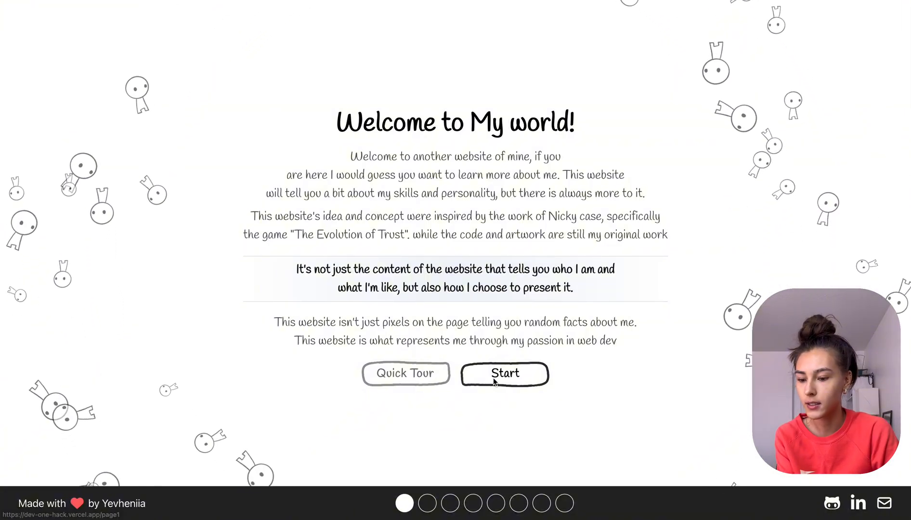
Start the walkthrough and try on the green beanie hat to reveal Creativity
click(505, 373)
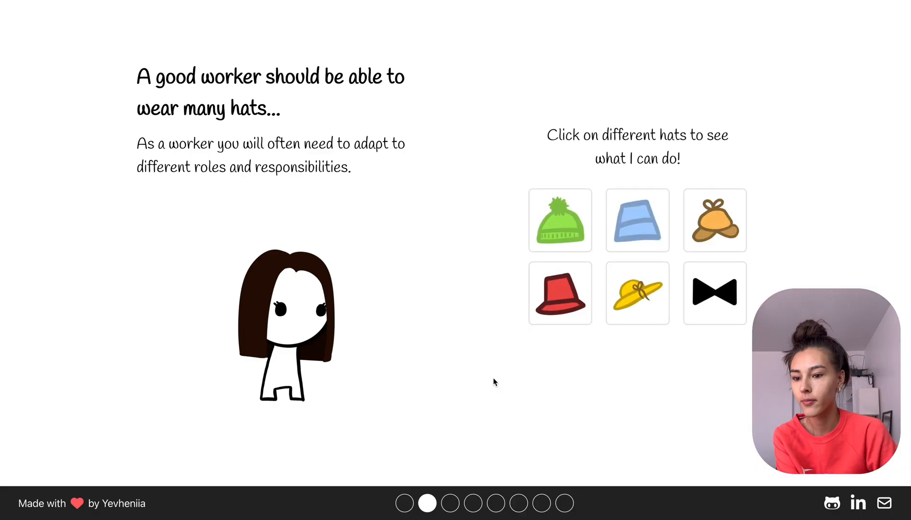
mouse_move(187, 326)
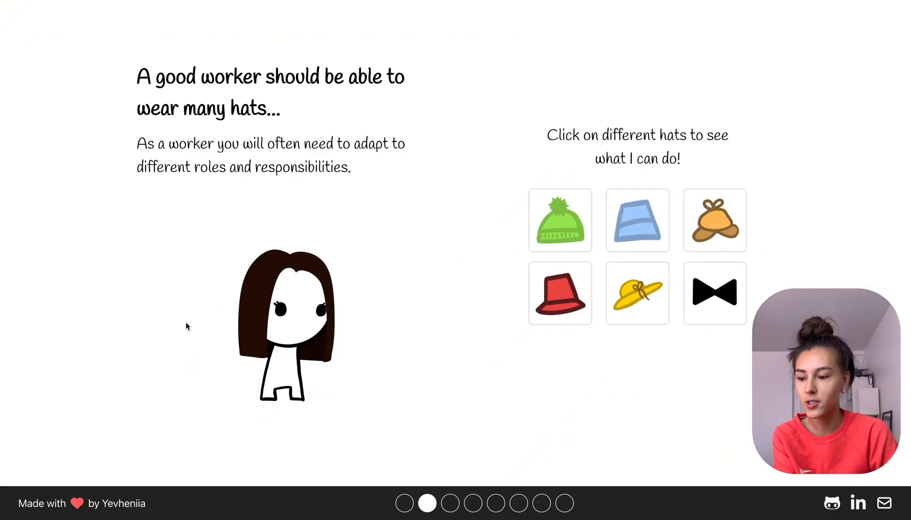
mouse_move(432, 336)
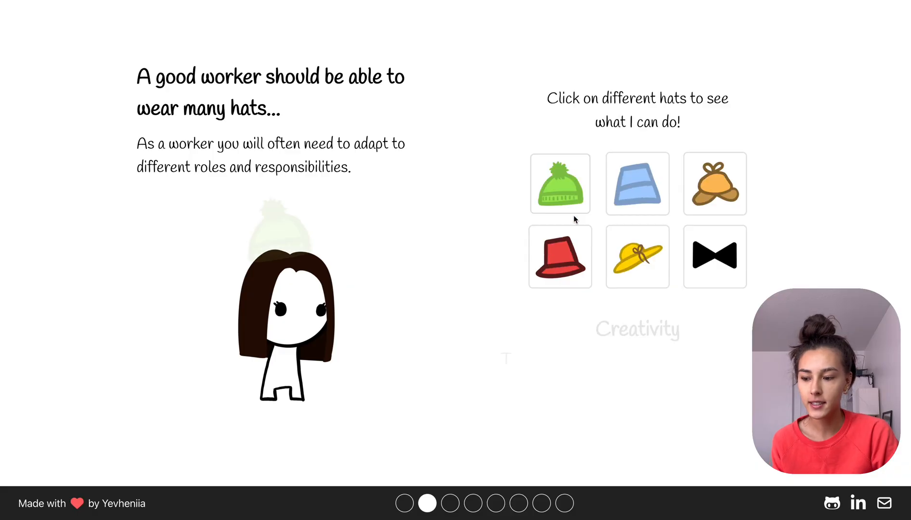
click(714, 256)
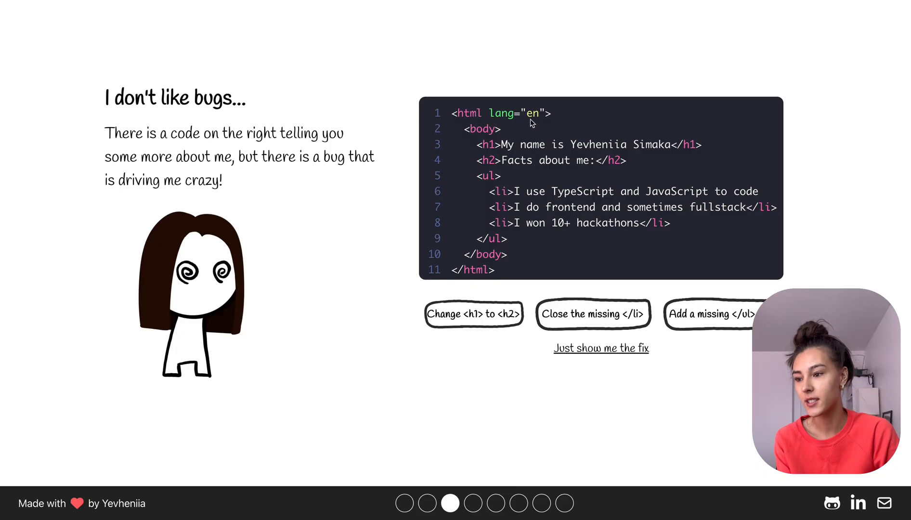
Fix the bug under the code, preview the fixed page in the View tab, and advance
drag(477, 129, 544, 161)
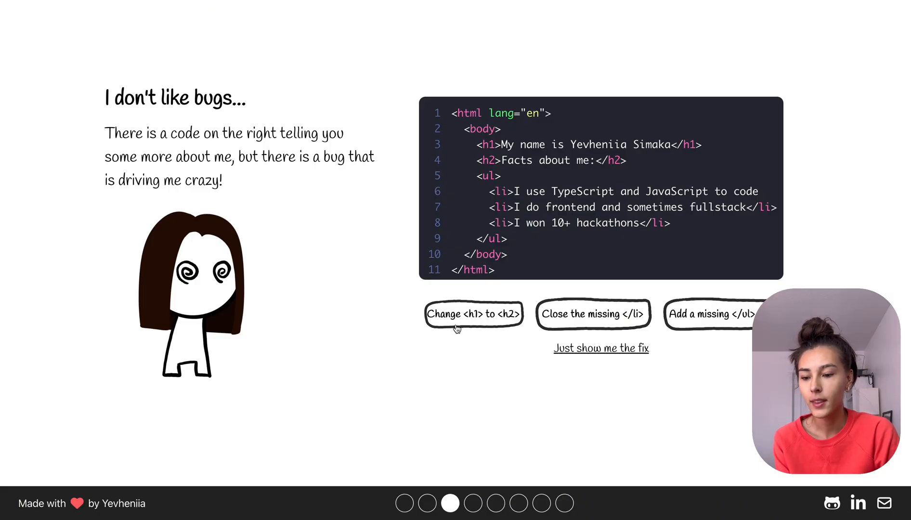
mouse_move(609, 362)
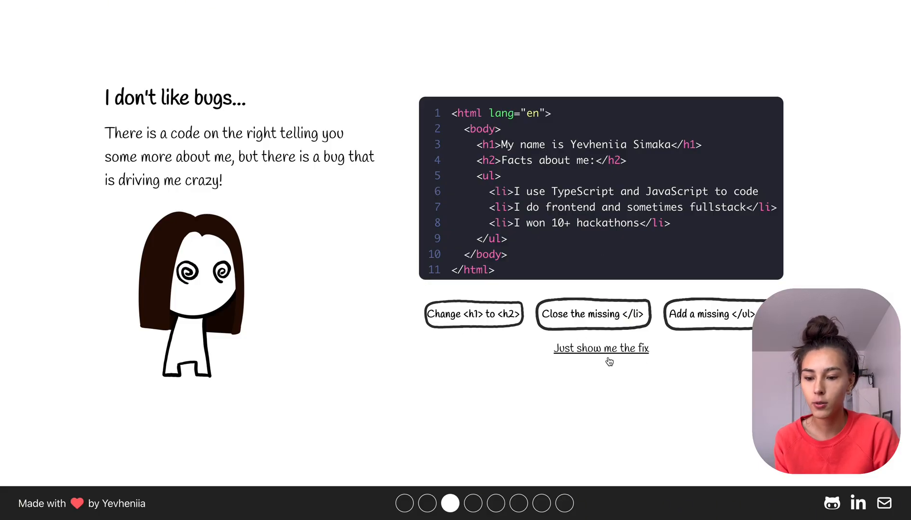
mouse_move(497, 324)
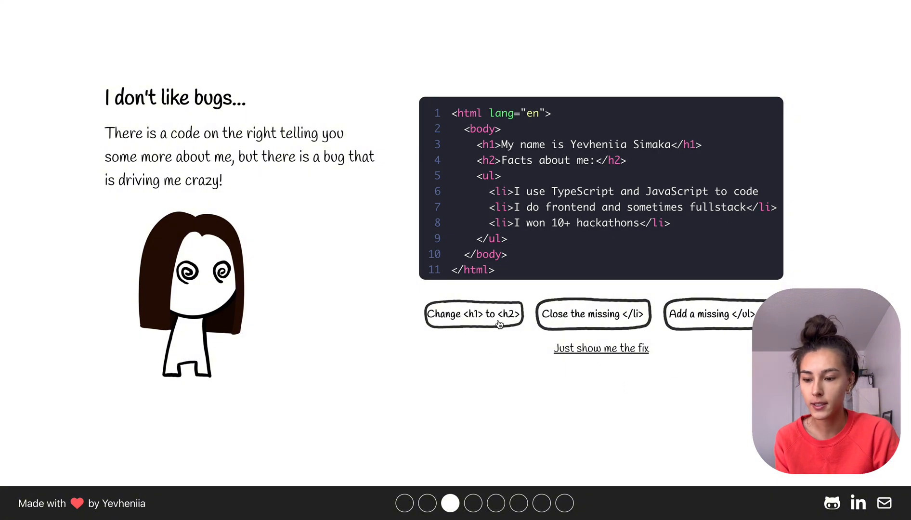
click(474, 314)
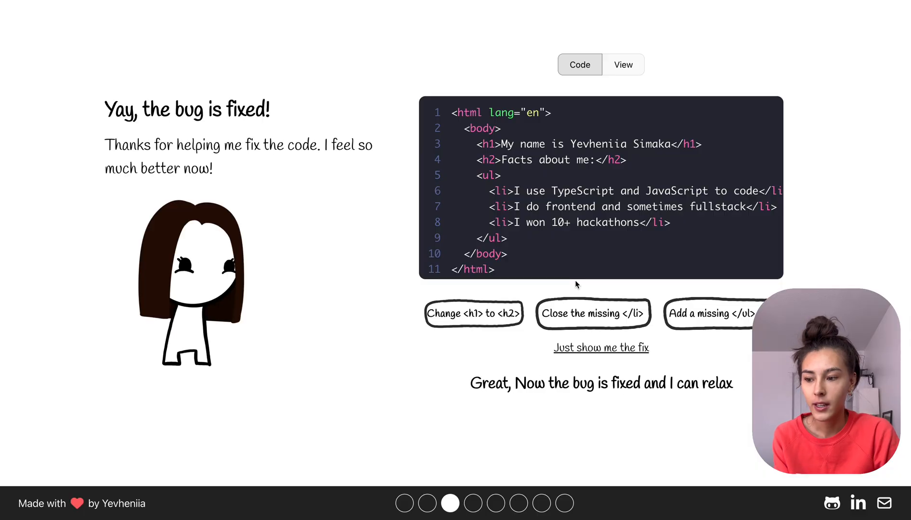
click(622, 65)
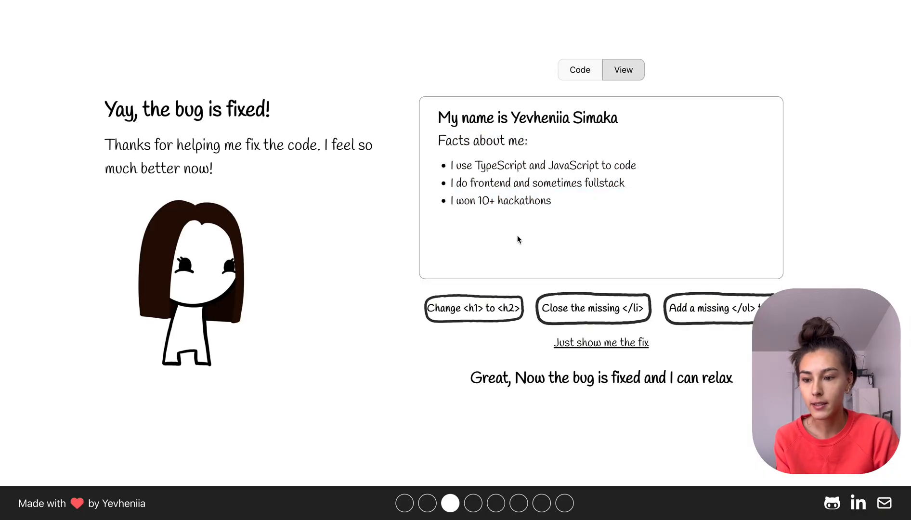
click(579, 69)
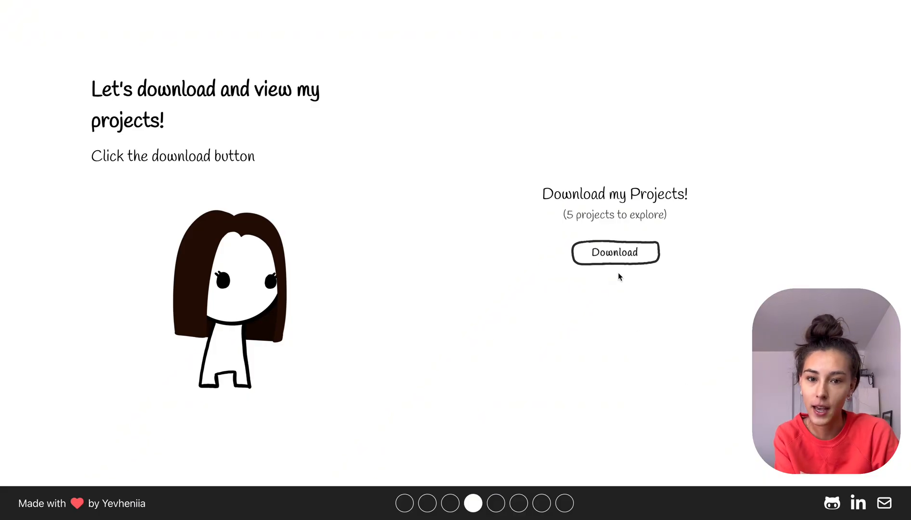
Download the projects, find and delete the virus in Folder 2, then advance to the projects page
click(615, 252)
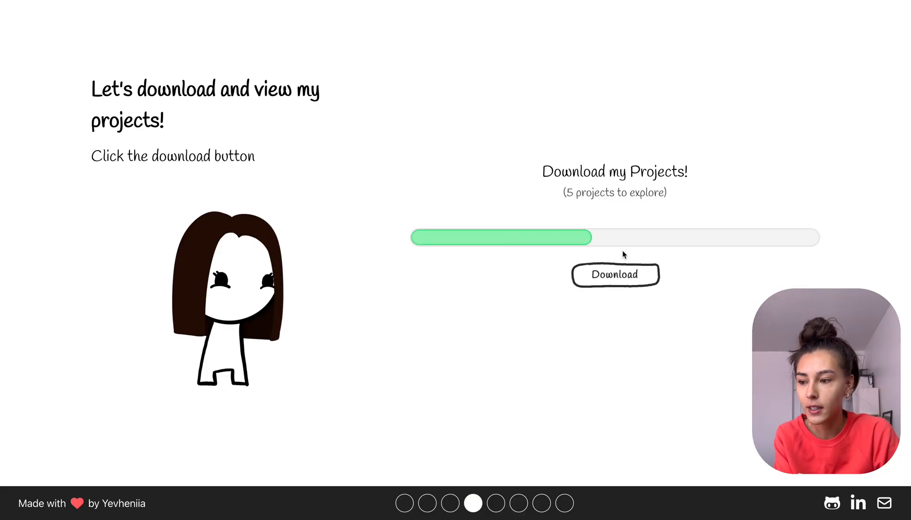
click(614, 275)
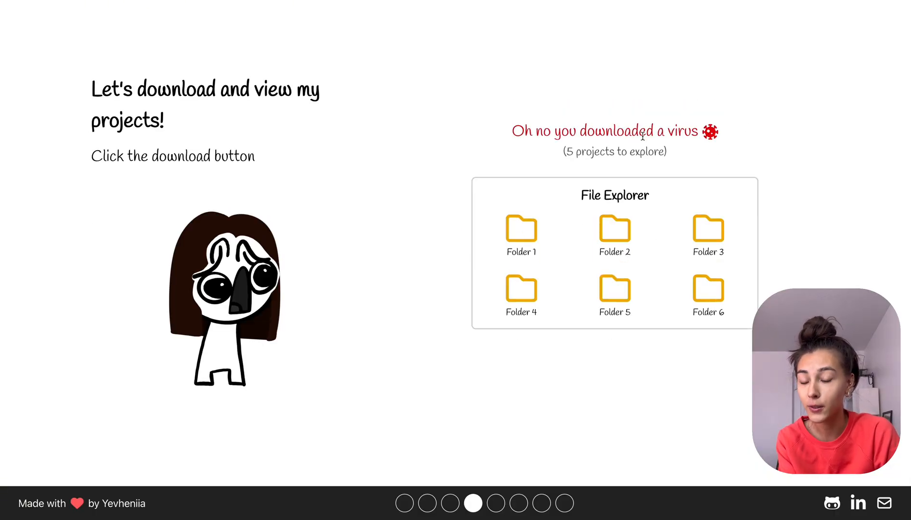
click(615, 223)
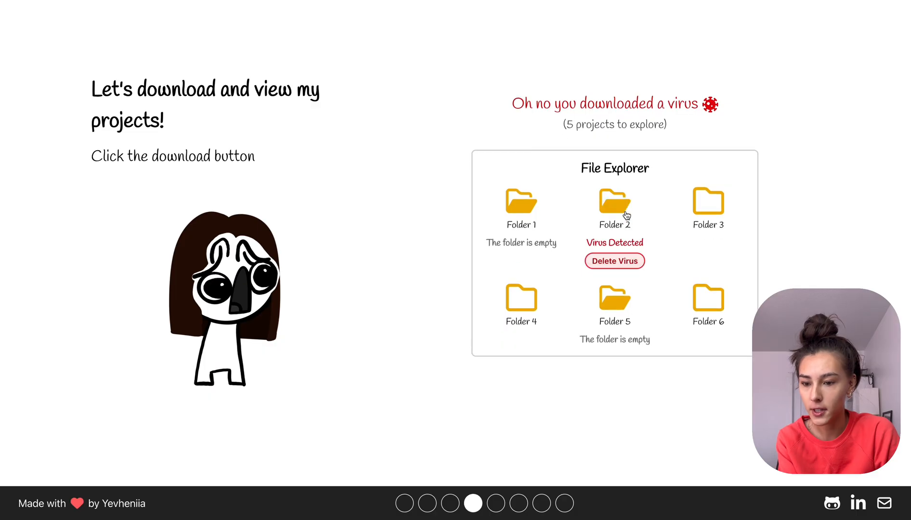
click(615, 260)
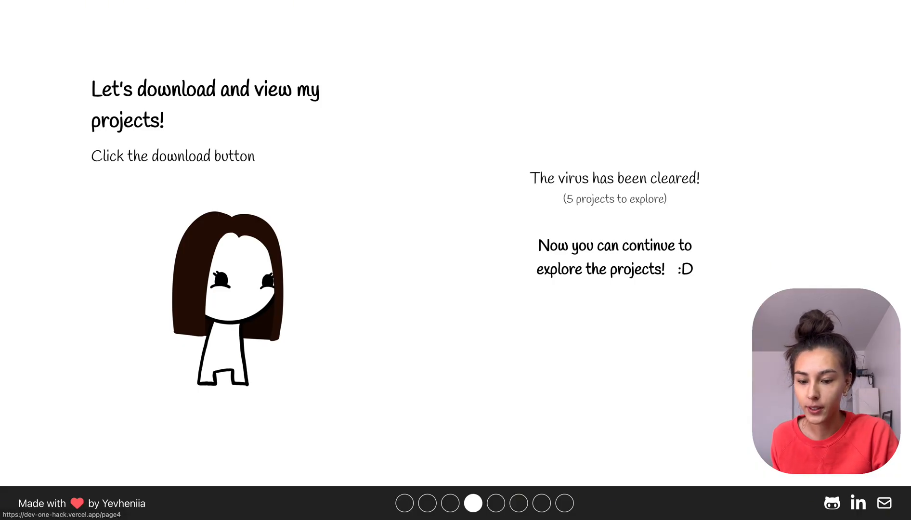
click(497, 504)
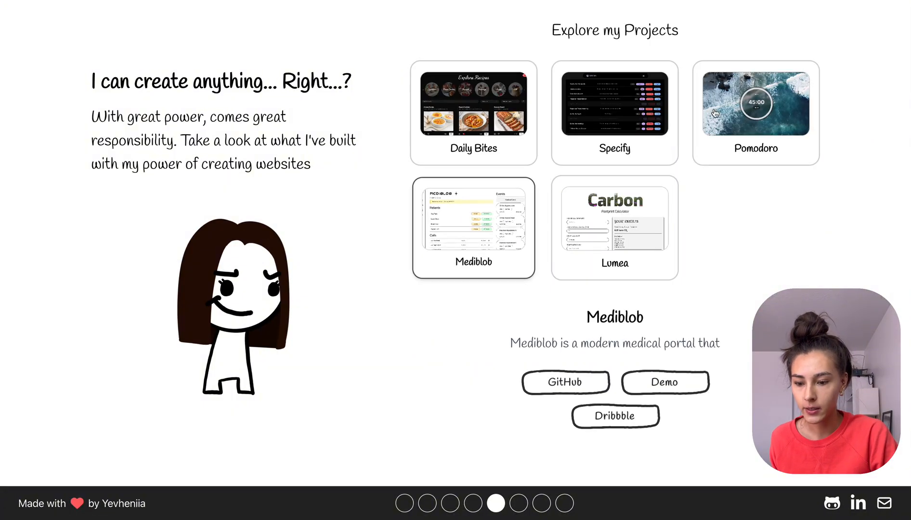
Read the descriptions of the Lumea, Specify and one more project card
click(755, 112)
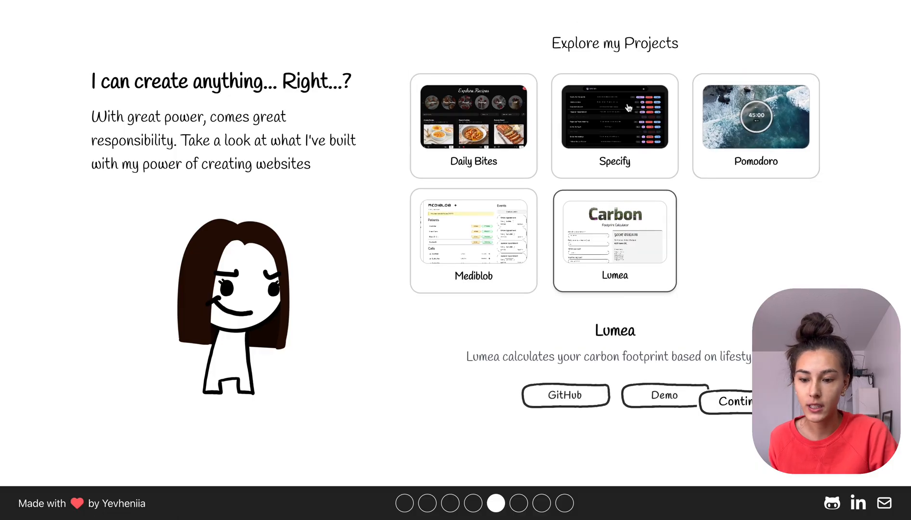
click(614, 114)
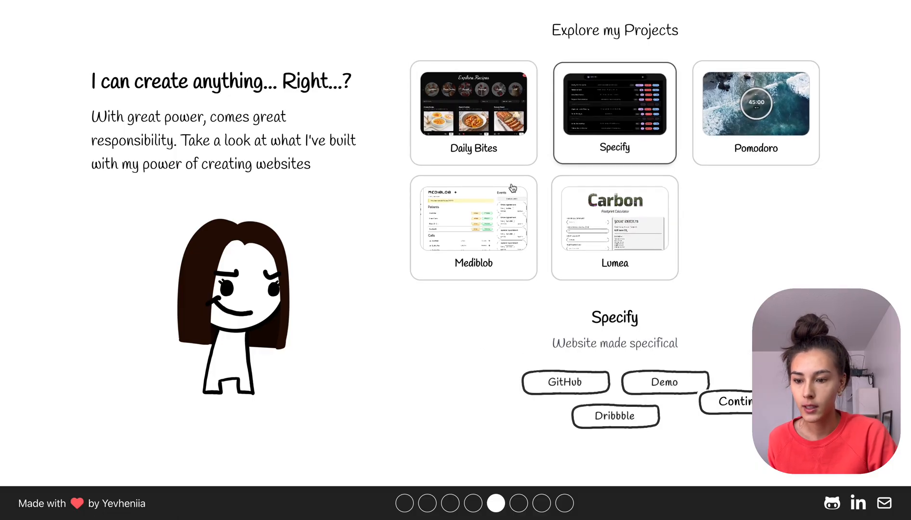
click(473, 227)
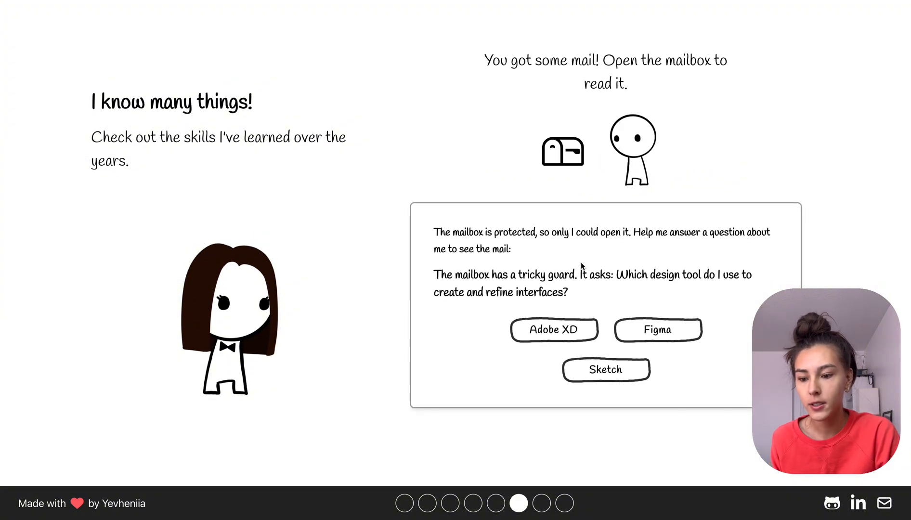
Answer the mailbox guard with Figma, read the skills letter, and continue
drag(617, 275, 568, 292)
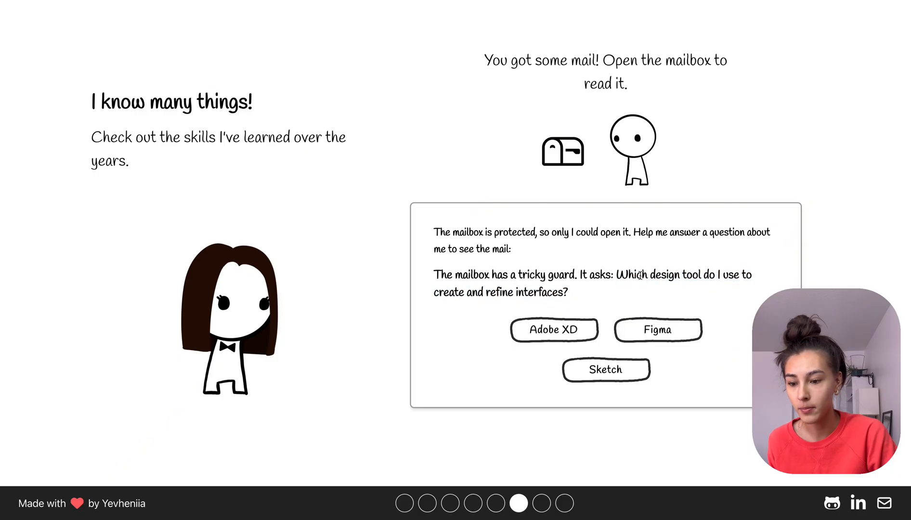
click(658, 329)
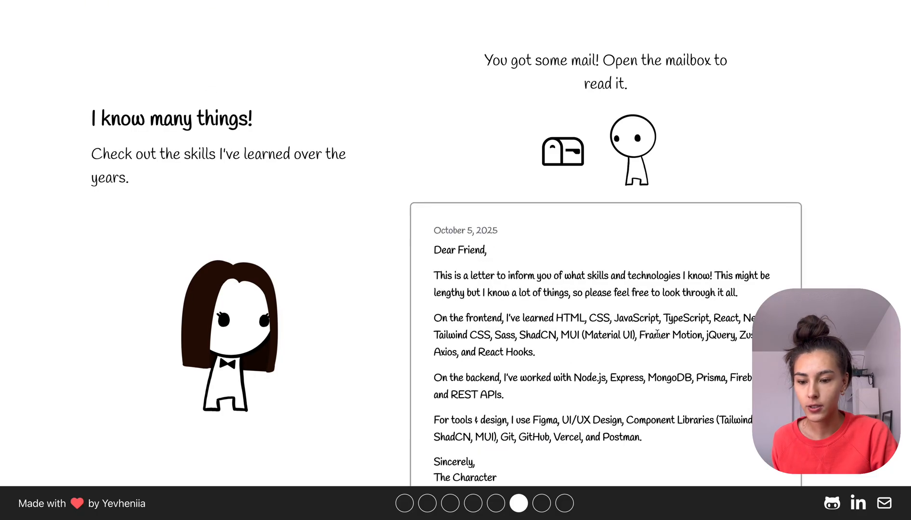
click(561, 150)
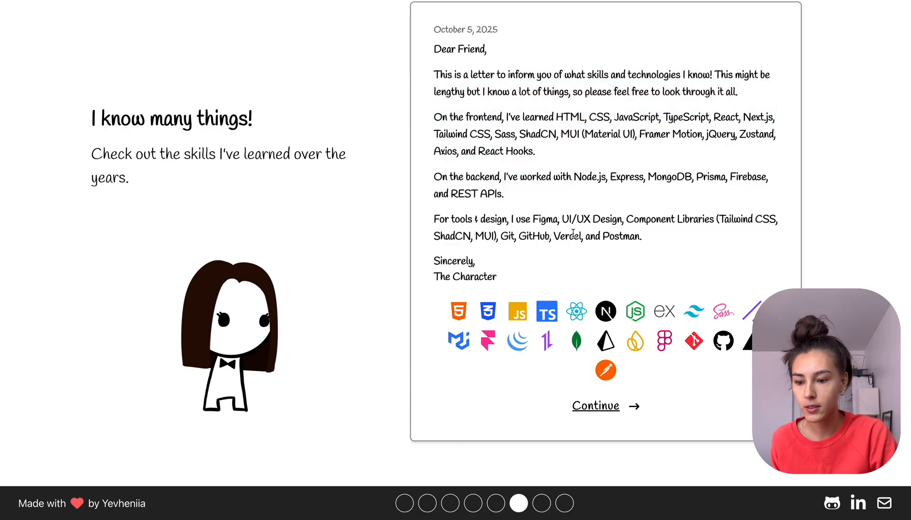
click(595, 405)
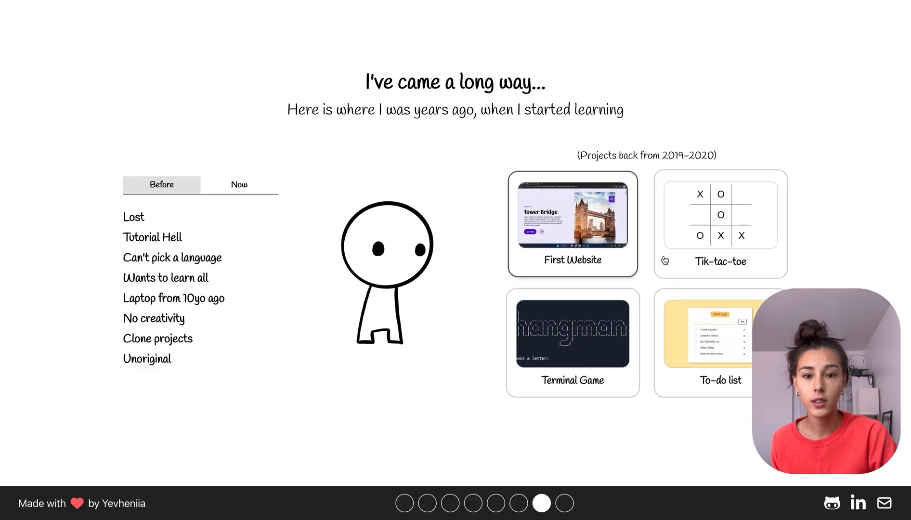
mouse_move(485, 177)
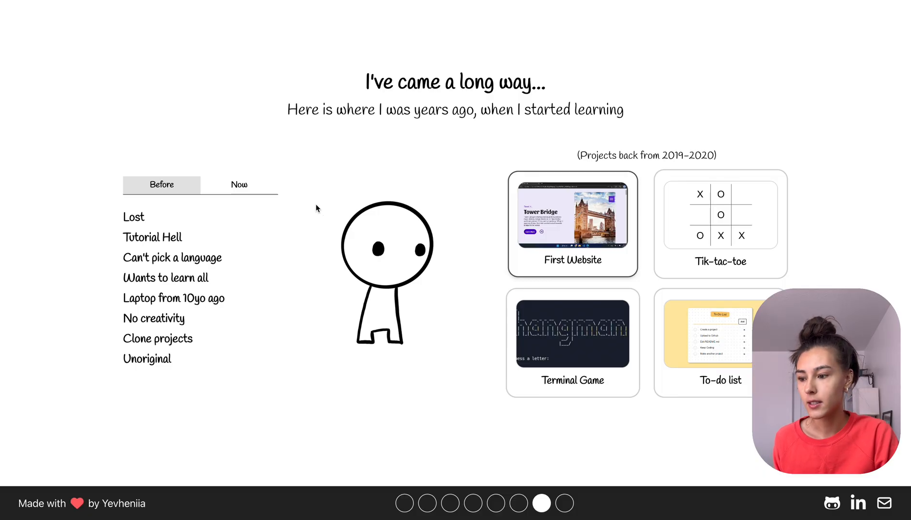
Go back to the Welcome to My world! page via the first page dot
click(238, 185)
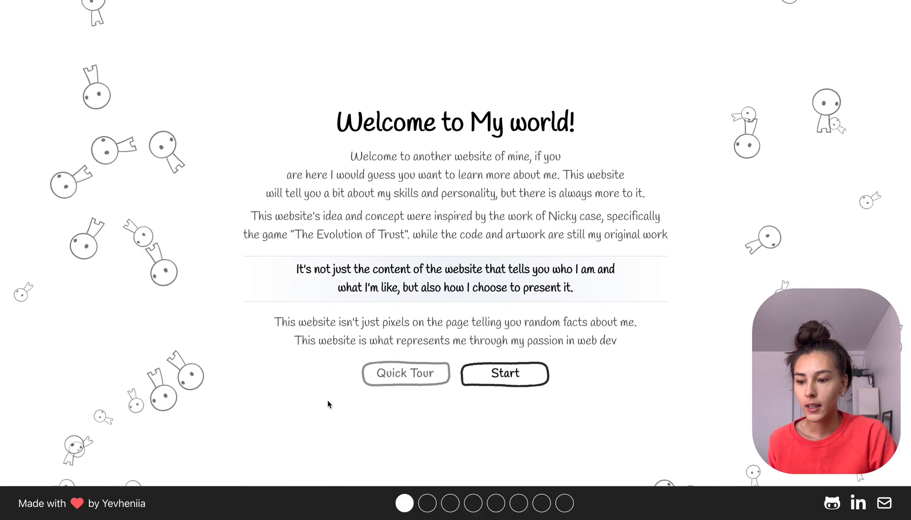
click(405, 374)
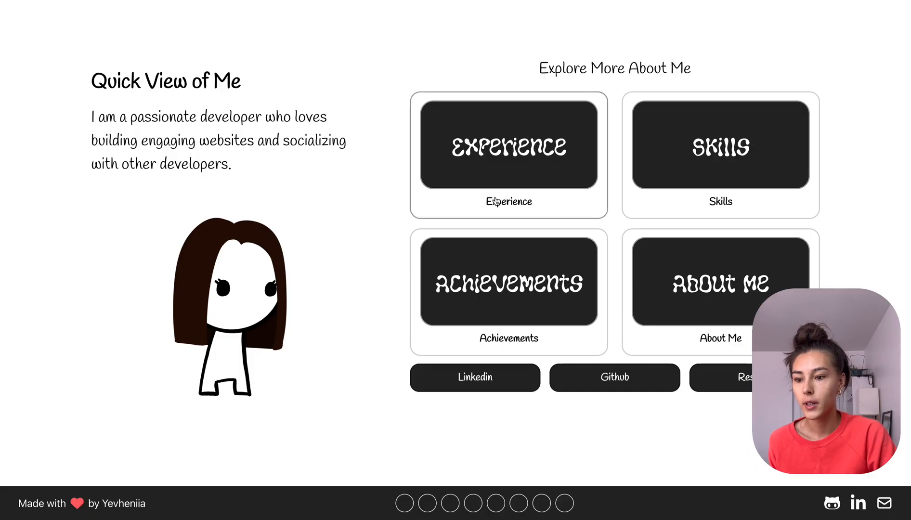
click(508, 144)
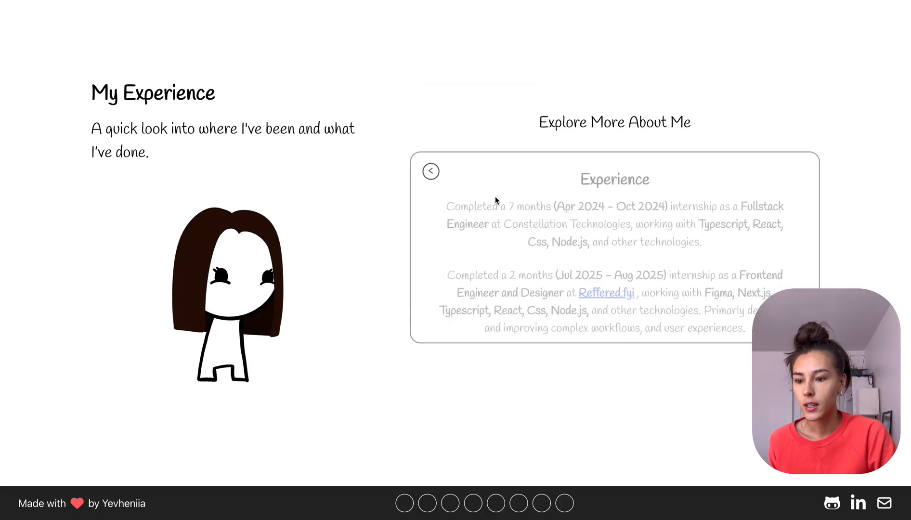
click(430, 171)
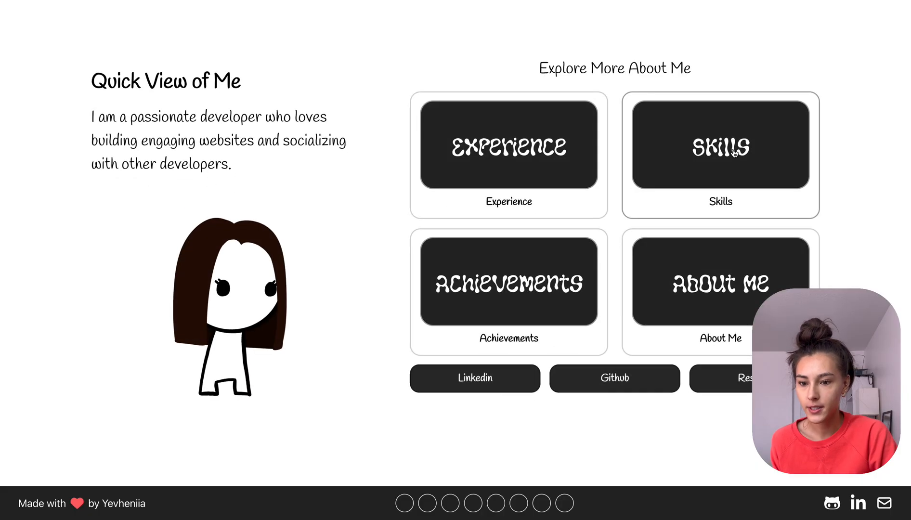
click(720, 146)
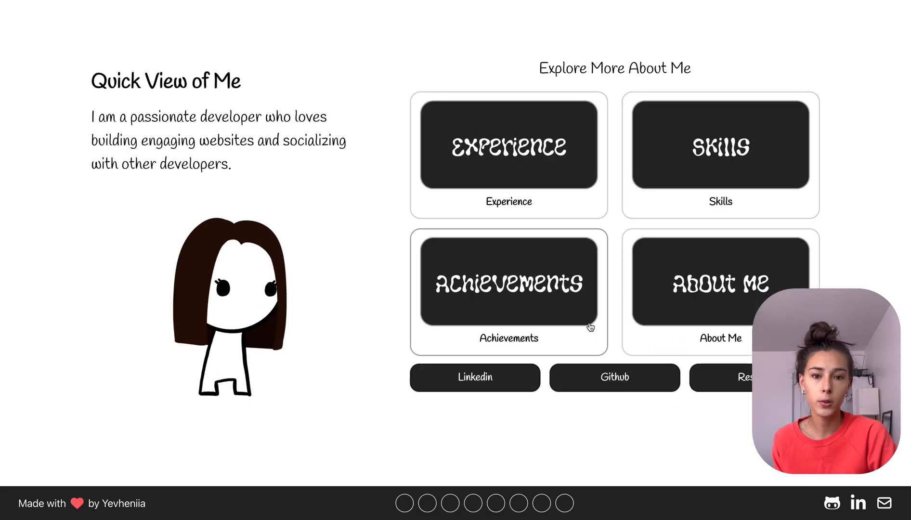
click(400, 504)
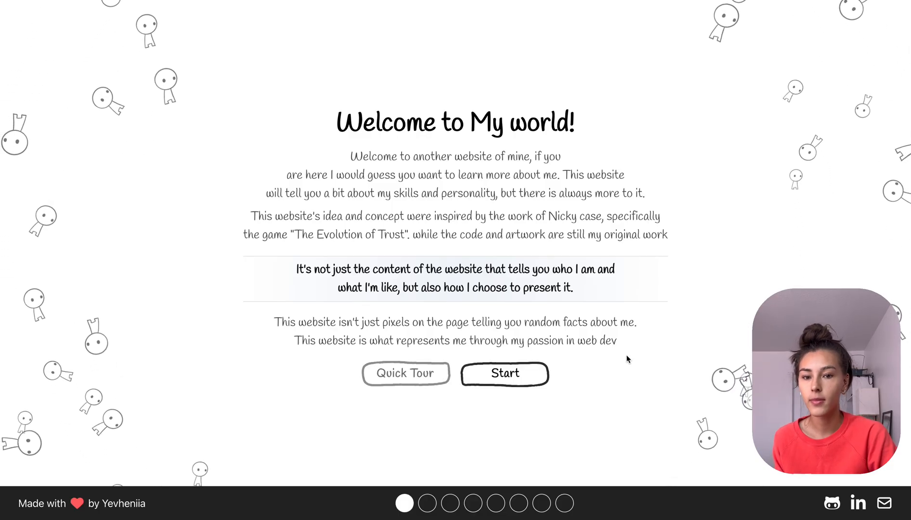
mouse_move(703, 236)
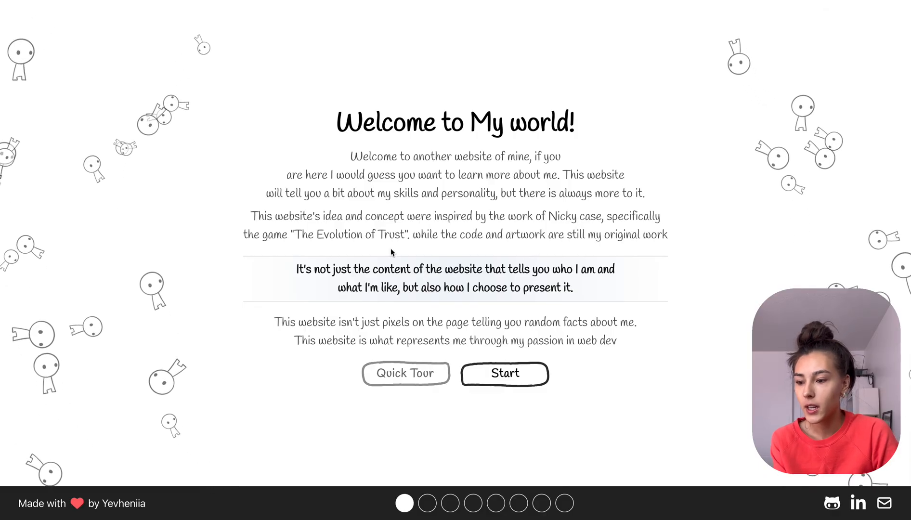
Start the story from the welcome page to reach the many-hats page
drag(296, 235, 408, 235)
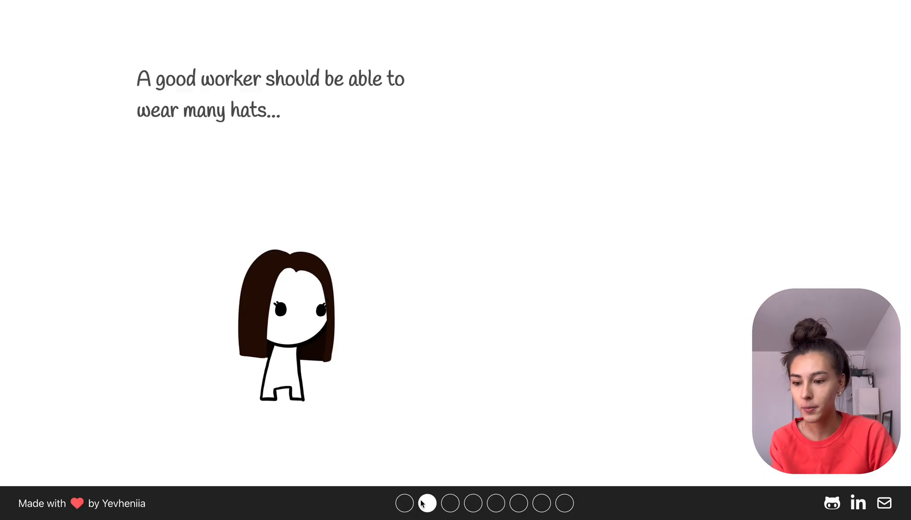
click(405, 504)
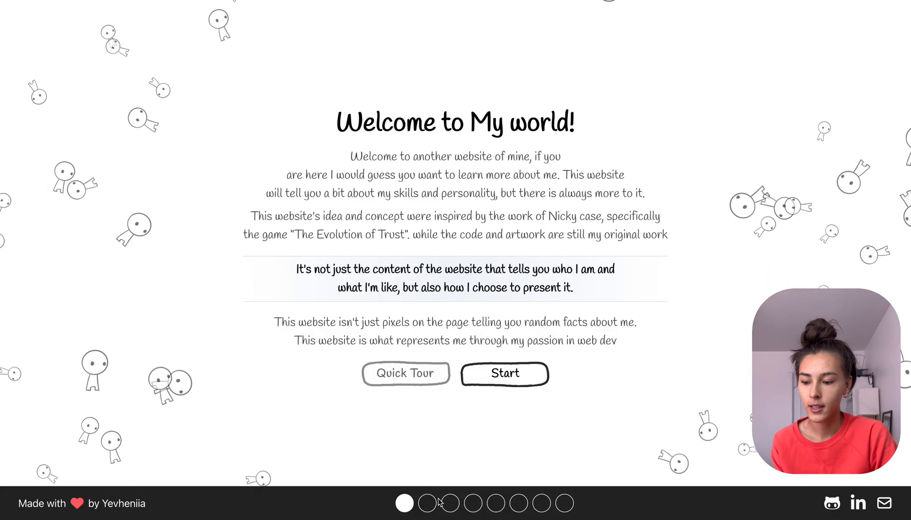
click(505, 373)
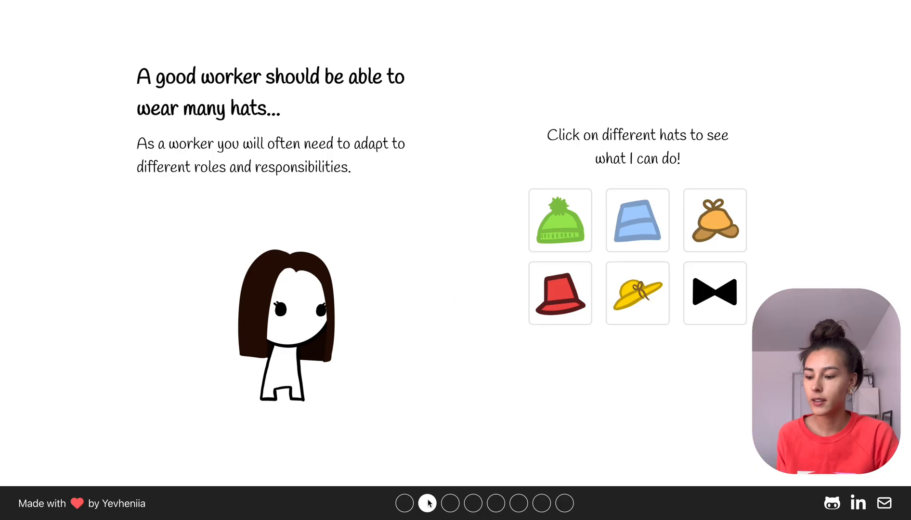
click(562, 504)
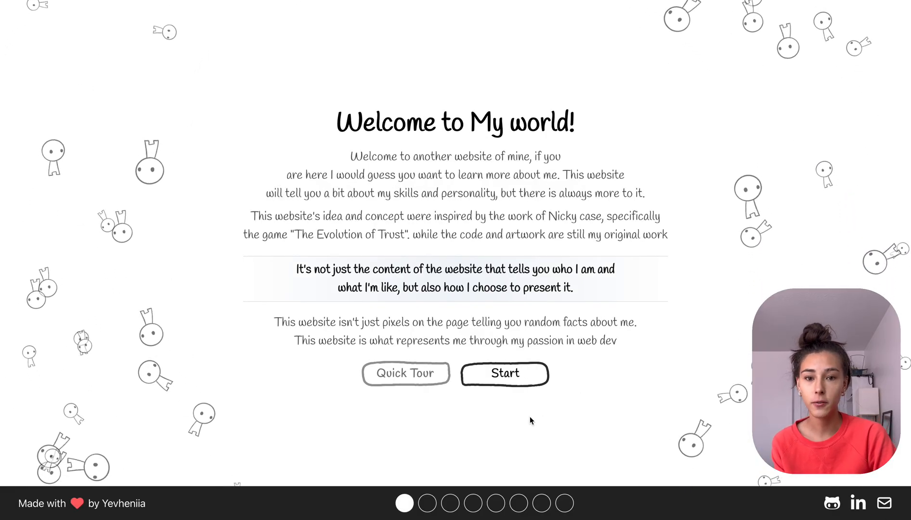
click(505, 374)
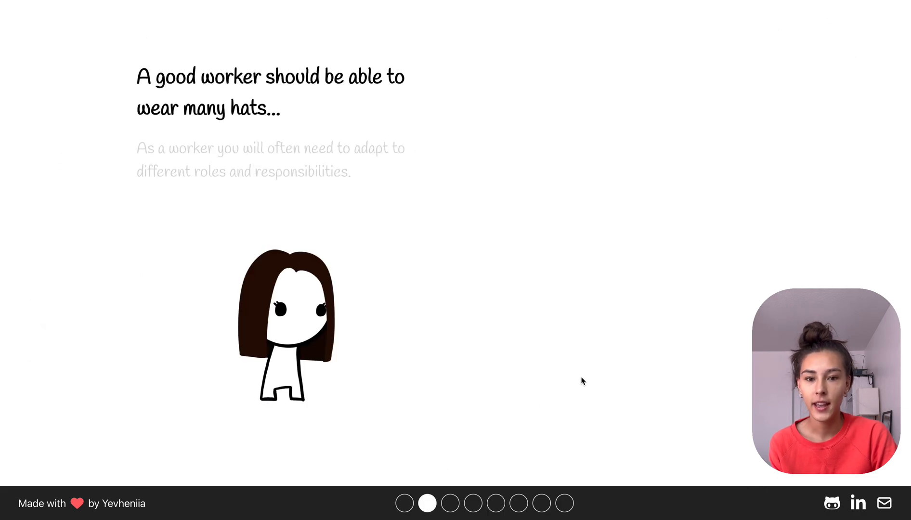